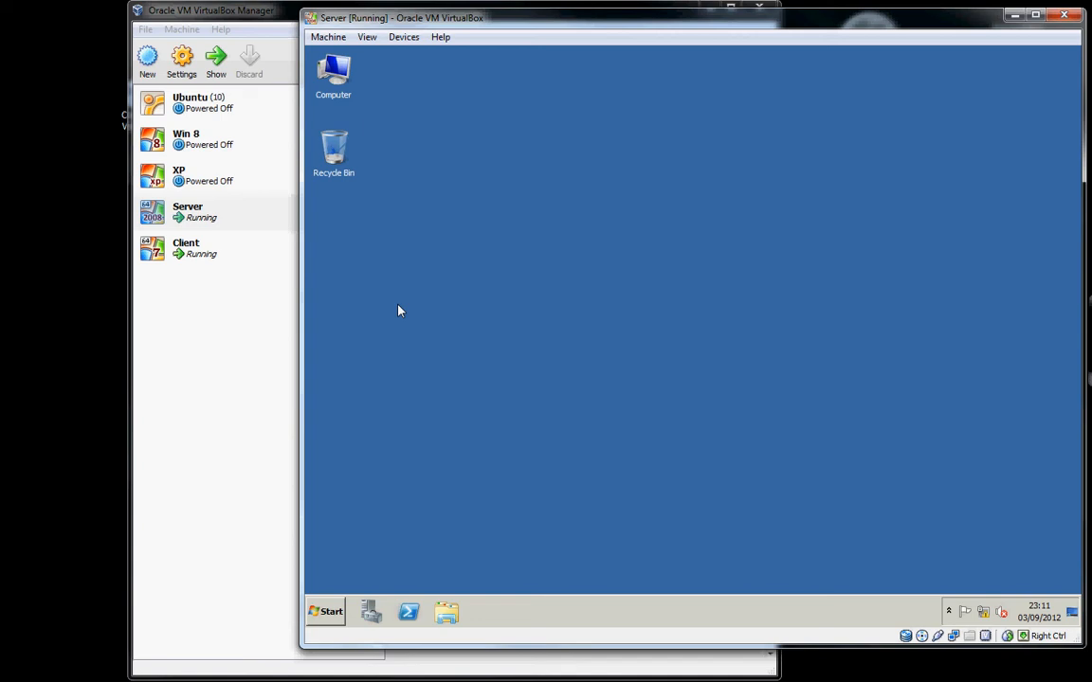
pyautogui.moveTo(346, 620)
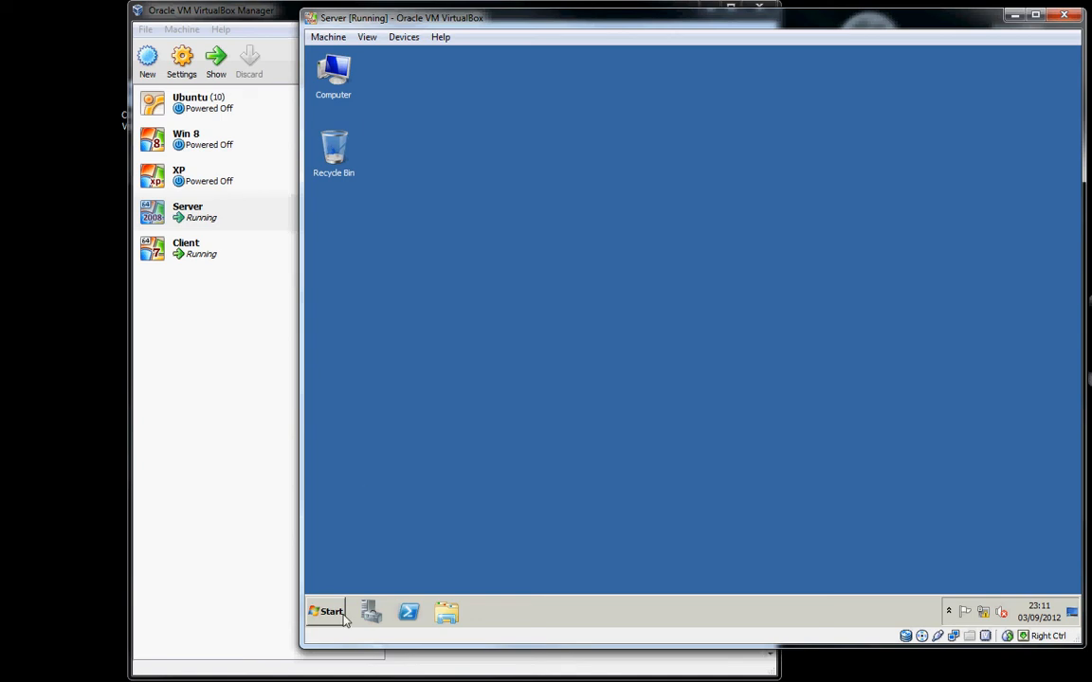
# Open Active Directory Users and Computers and view ken.co.uk's empty Computers container
pyautogui.click(326, 611)
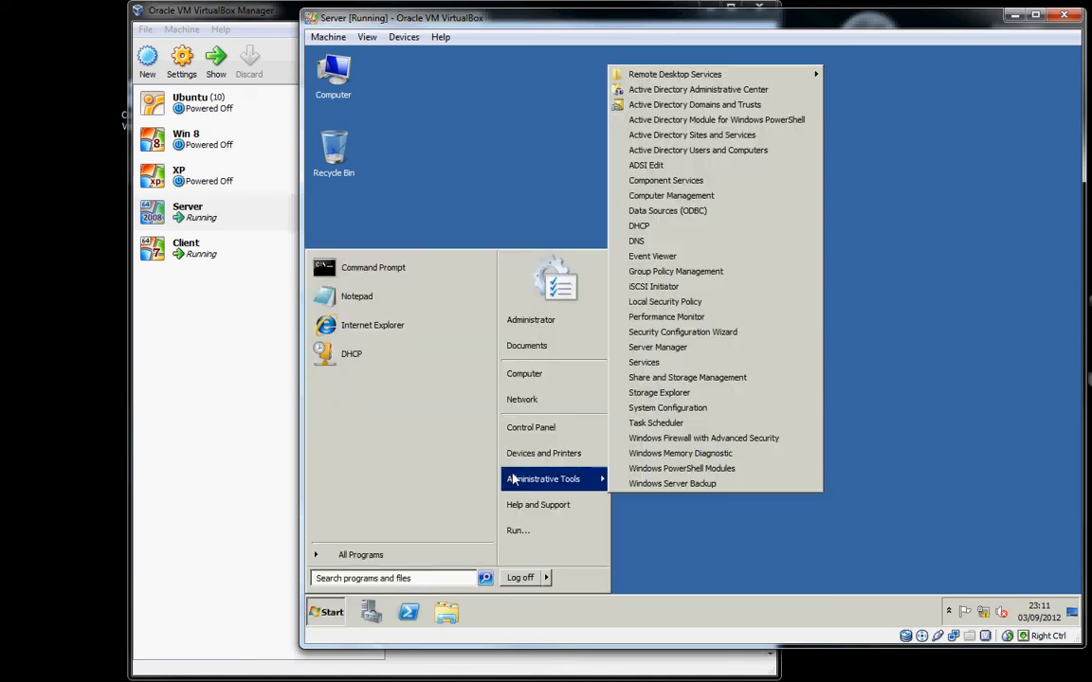
pyautogui.moveTo(698, 150)
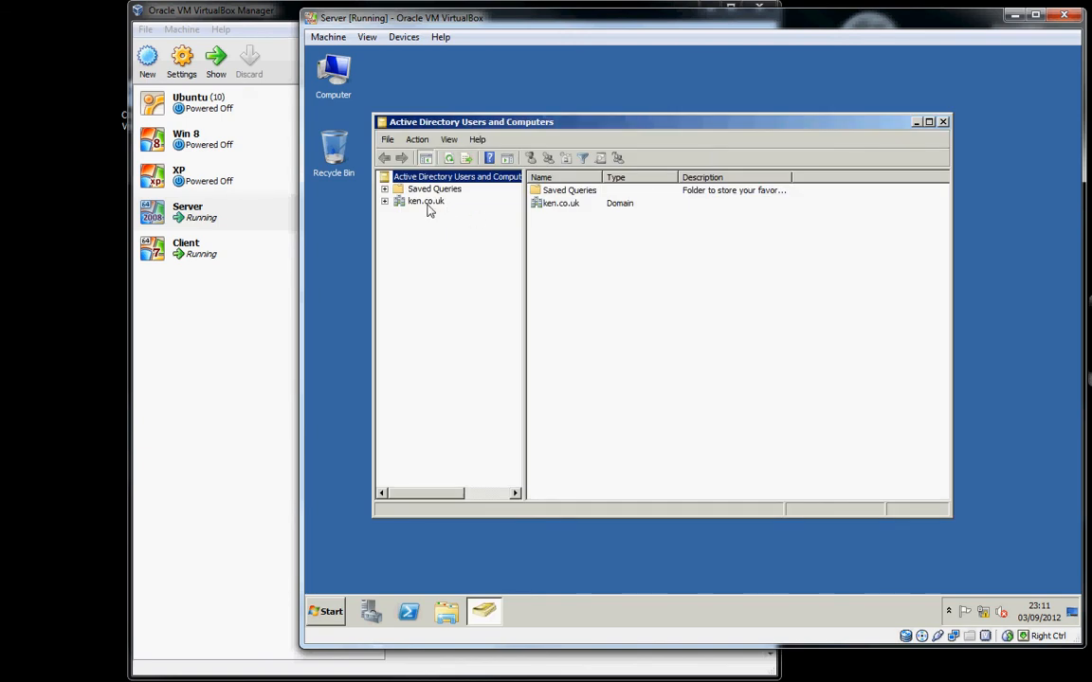
pyautogui.click(385, 201)
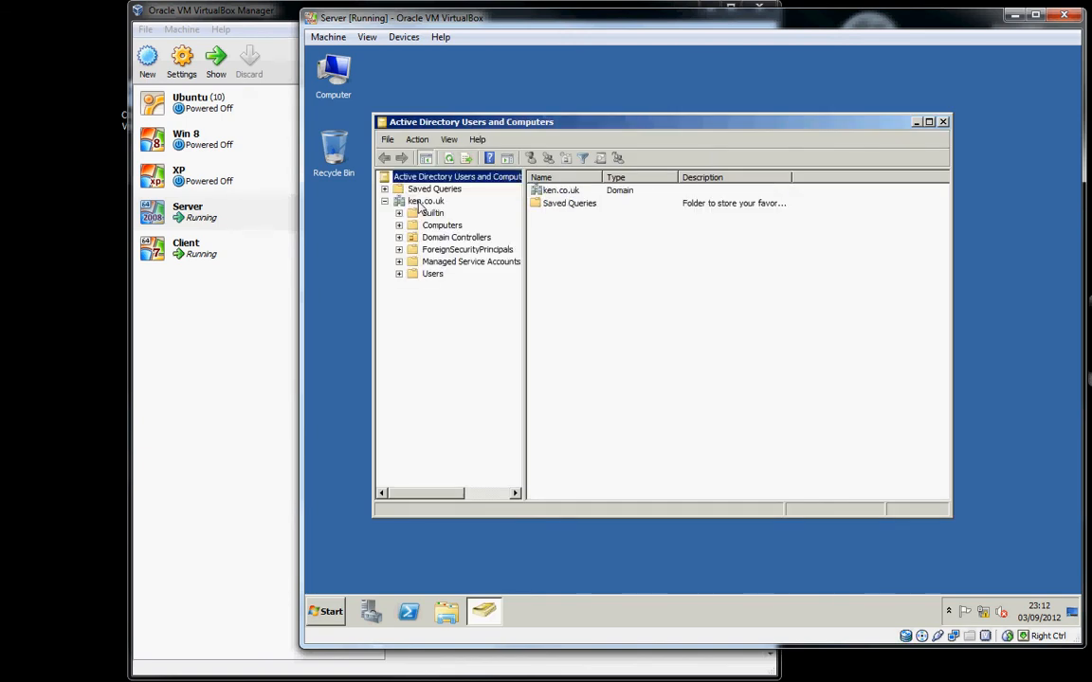
pyautogui.click(442, 225)
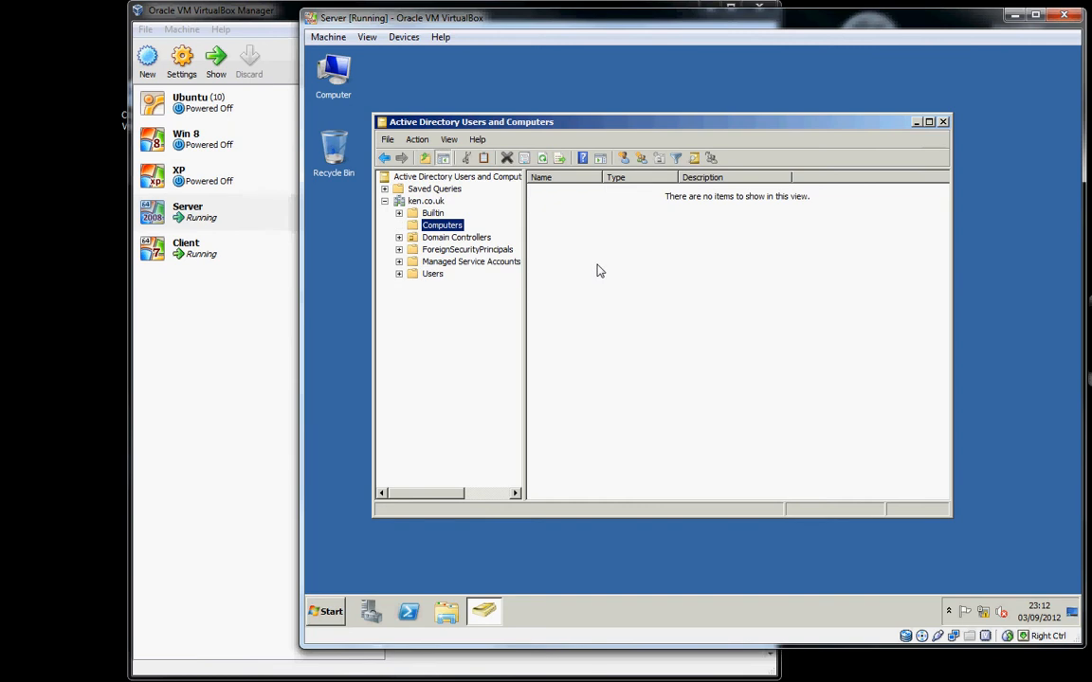
pyautogui.moveTo(562, 274)
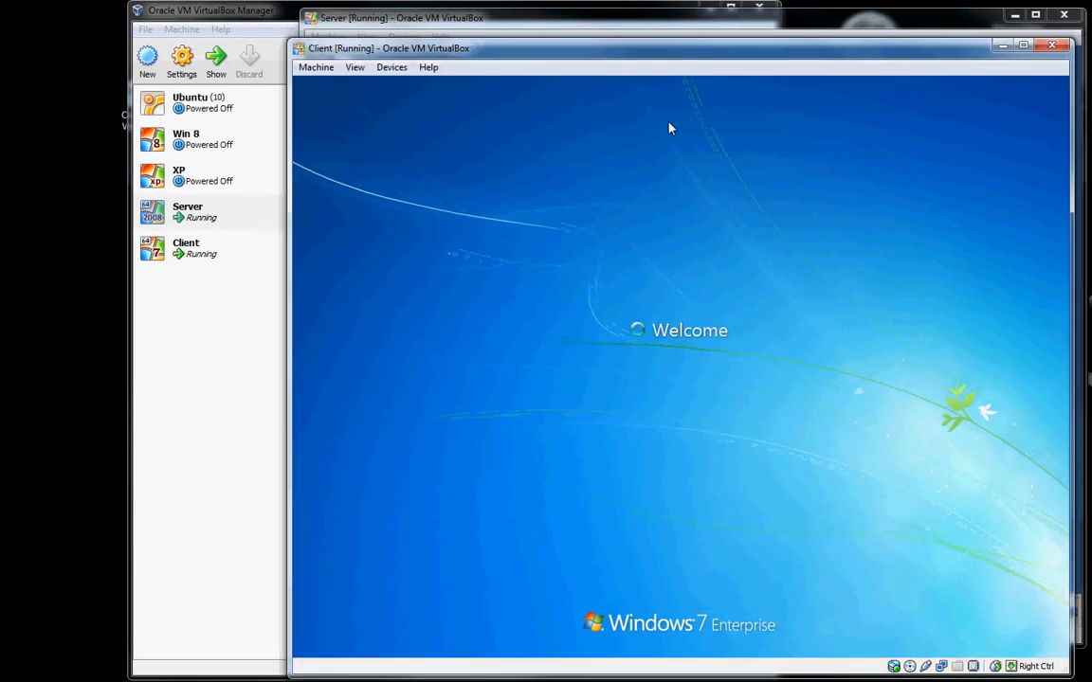
pyautogui.moveTo(663, 131)
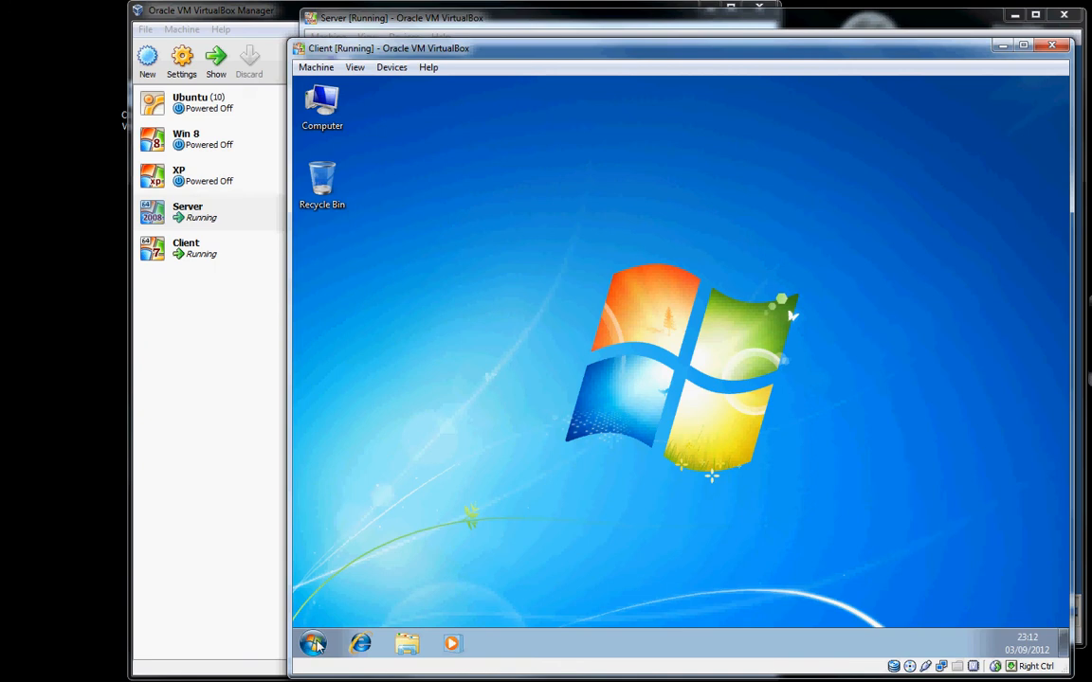
# Open and close the Start menu on the Windows 7 Client VM desktop
pyautogui.click(313, 643)
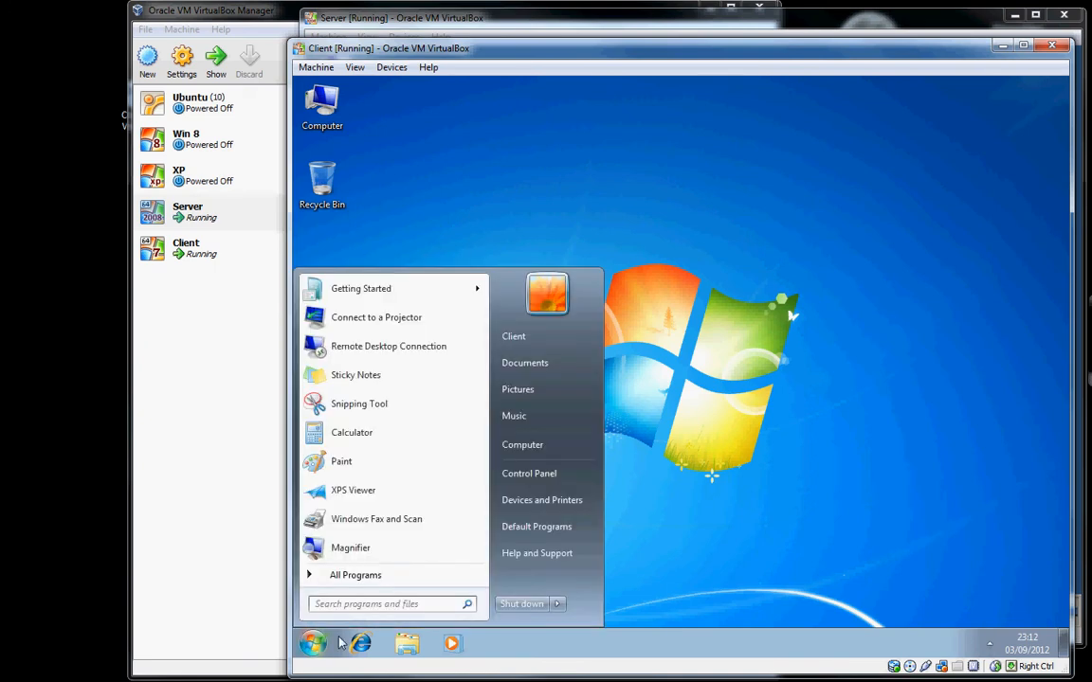
pyautogui.click(389, 603)
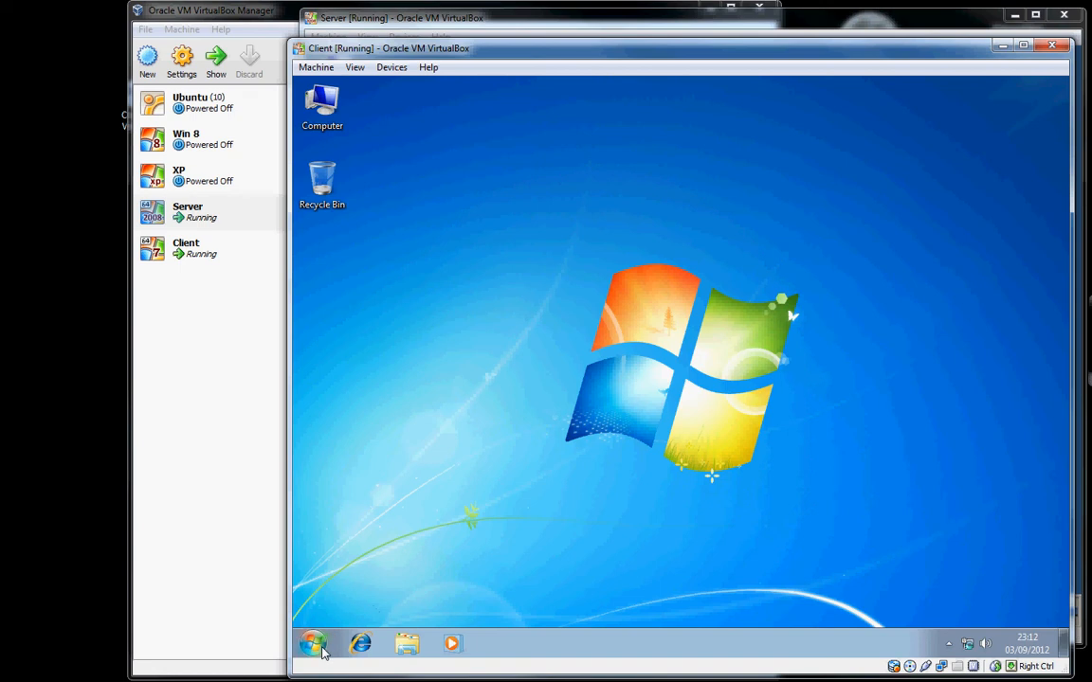
# Run 'ipconfig /all' on the client to show its DHCP address and DNS server
pyautogui.click(313, 644)
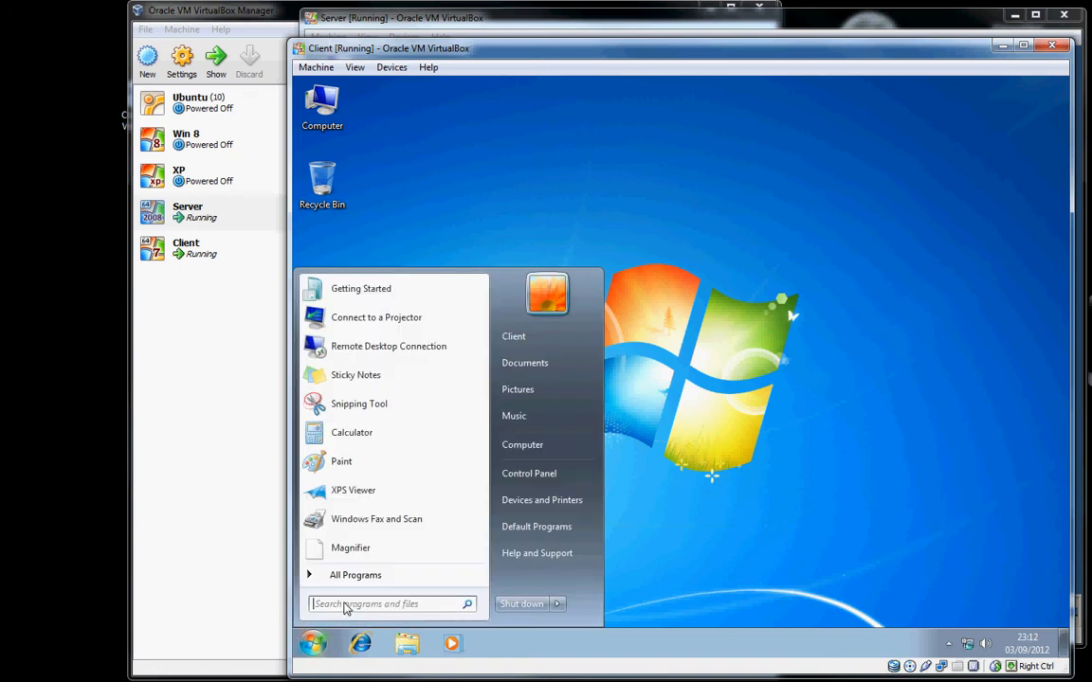
pyautogui.click(388, 603)
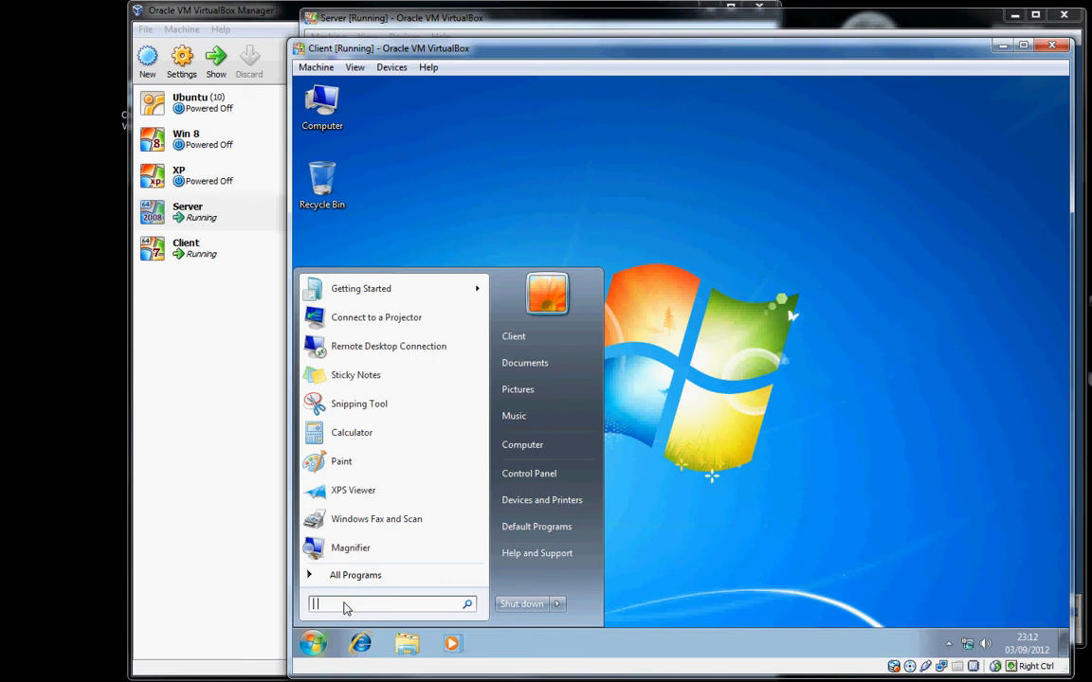
pyautogui.moveTo(655, 464)
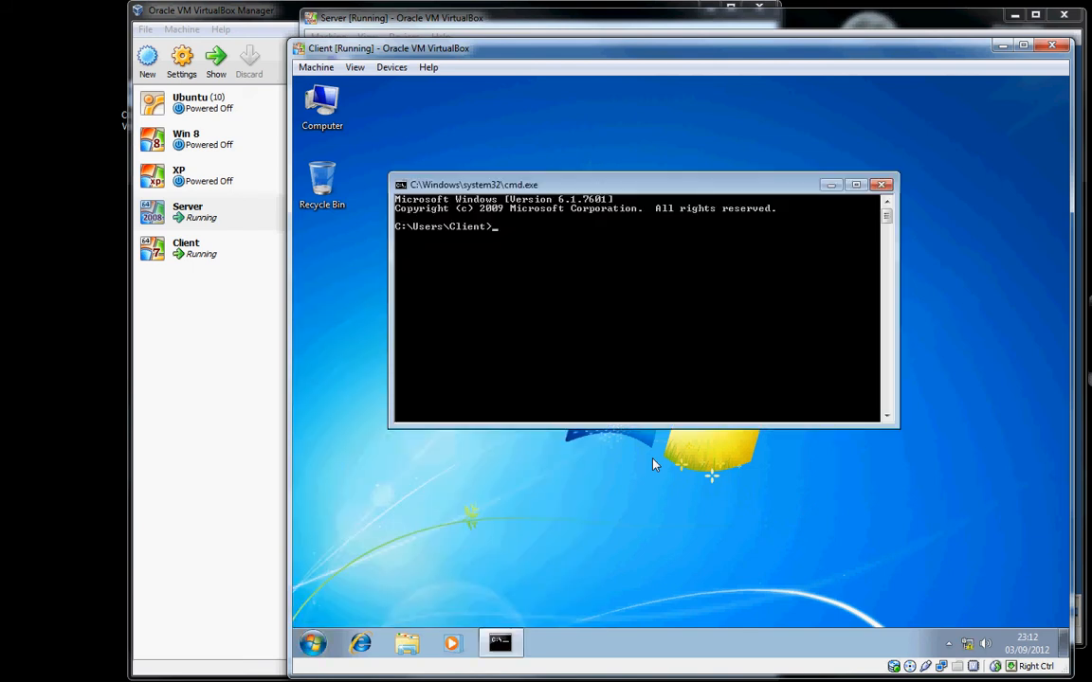
pyautogui.write('i')
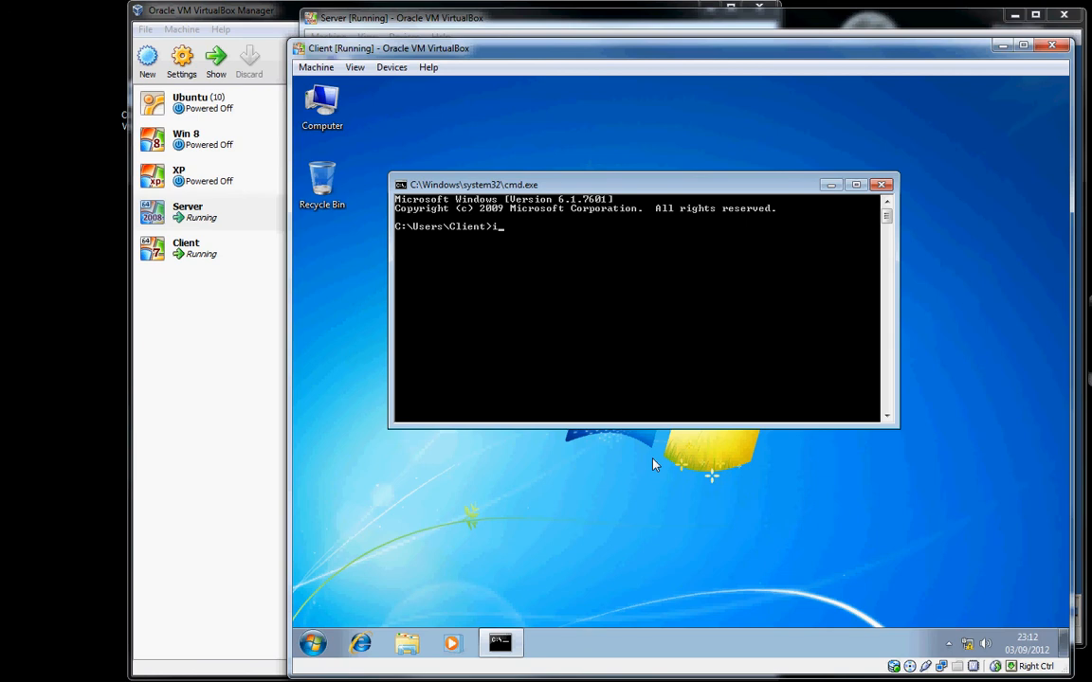
pyautogui.write('pc')
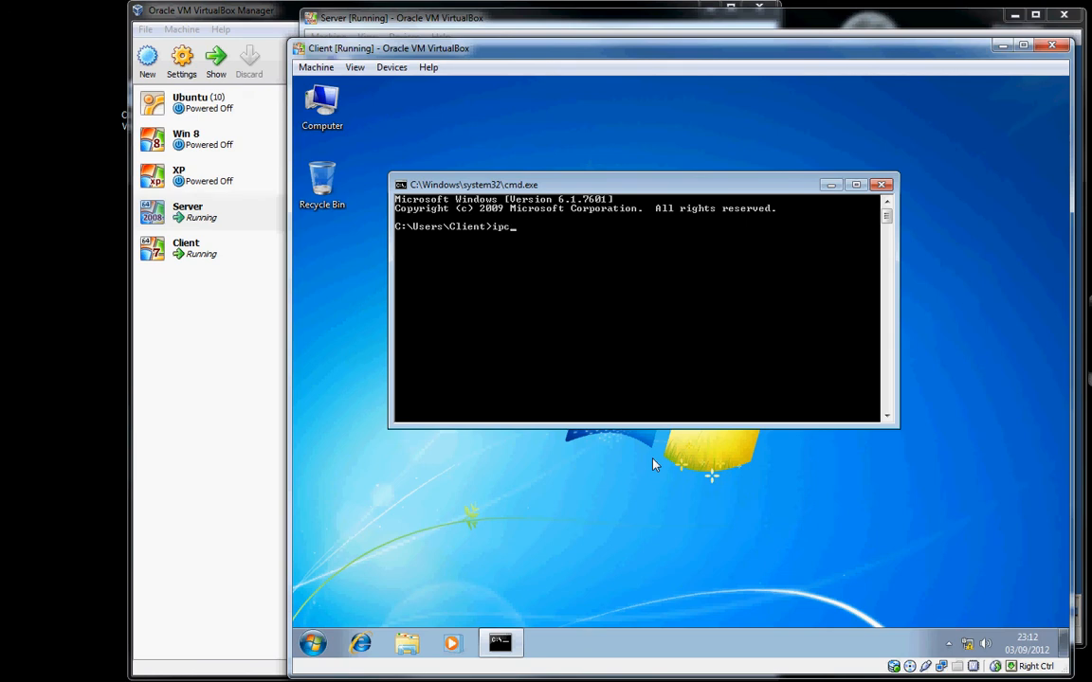
pyautogui.write('con')
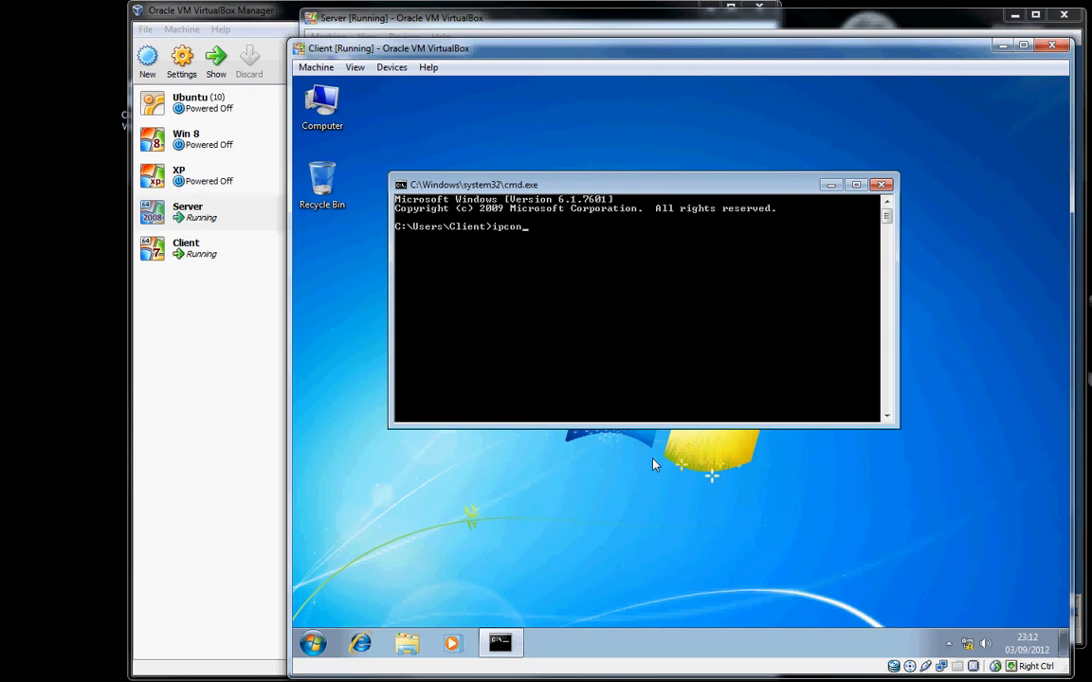
pyautogui.write('fig')
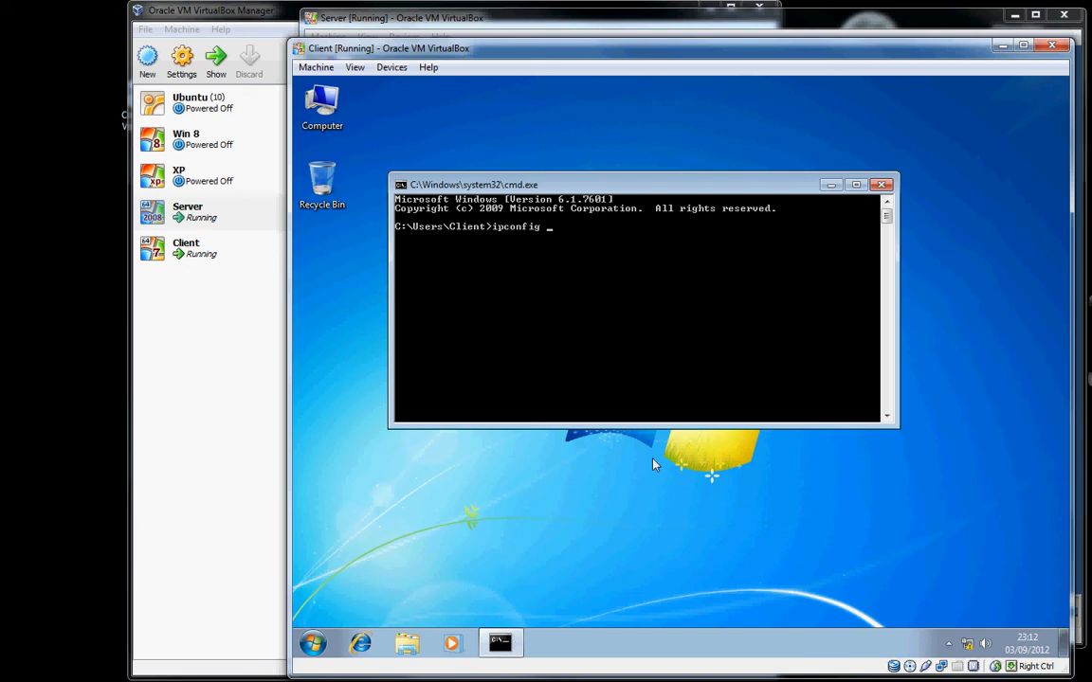
pyautogui.write('/all')
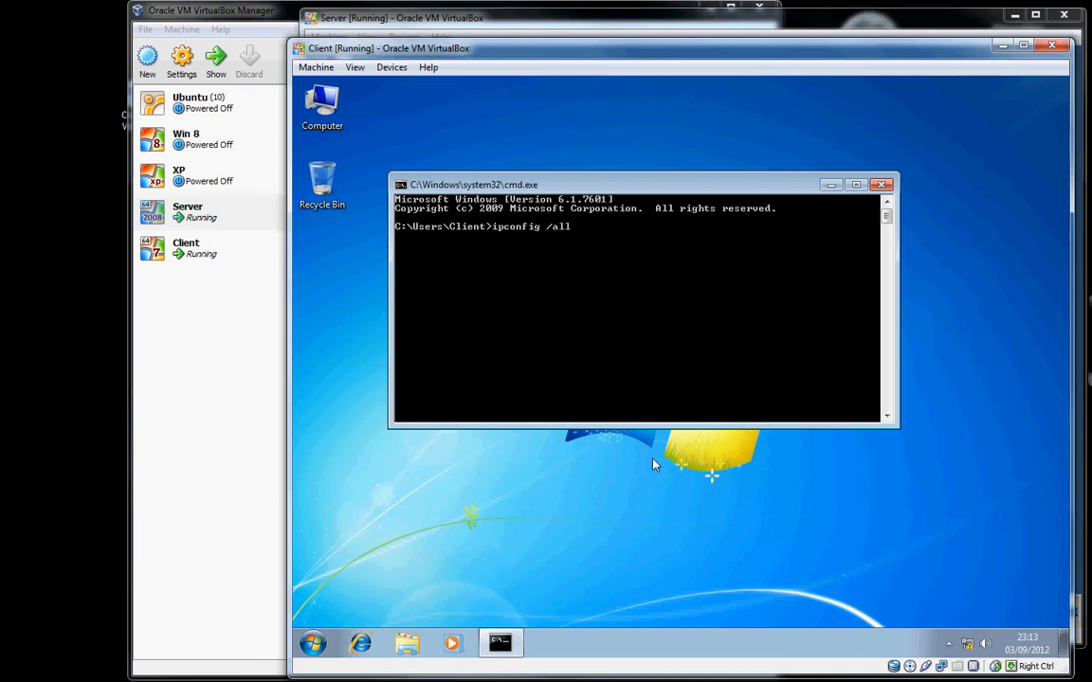
pyautogui.press('enter')
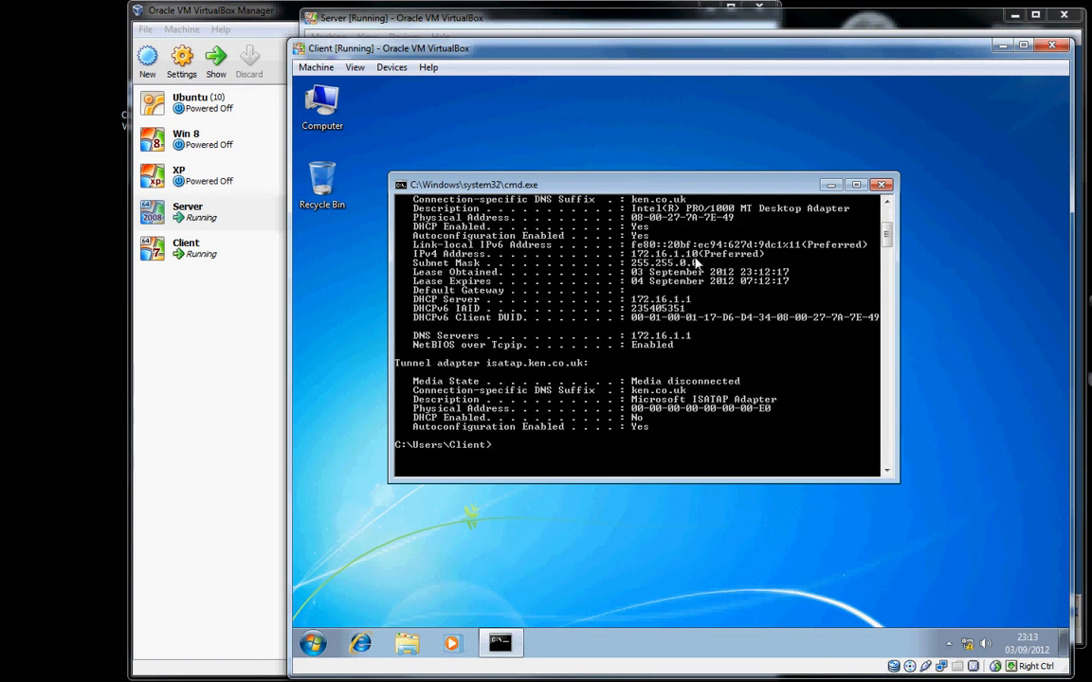
pyautogui.moveTo(672, 329)
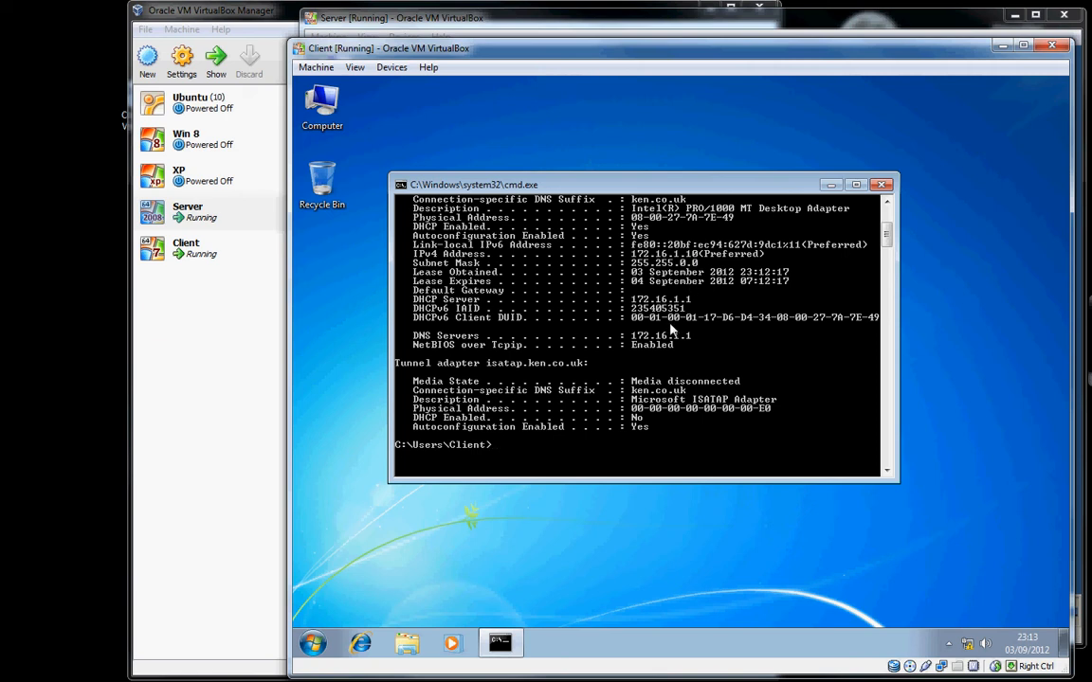
pyautogui.moveTo(470, 344)
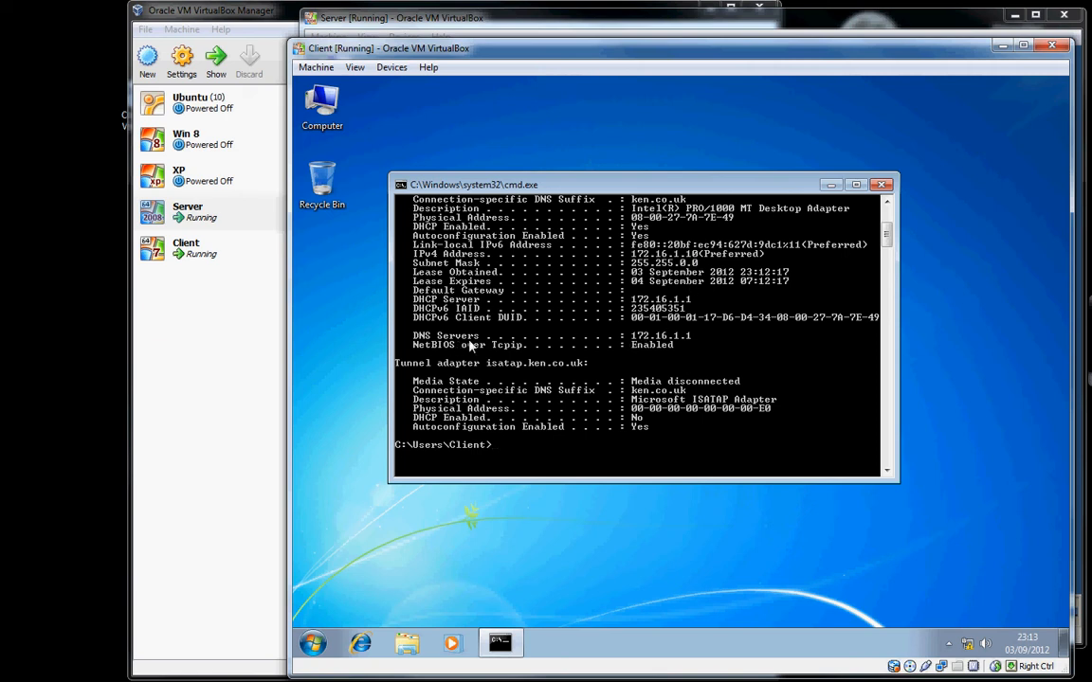
pyautogui.moveTo(642, 345)
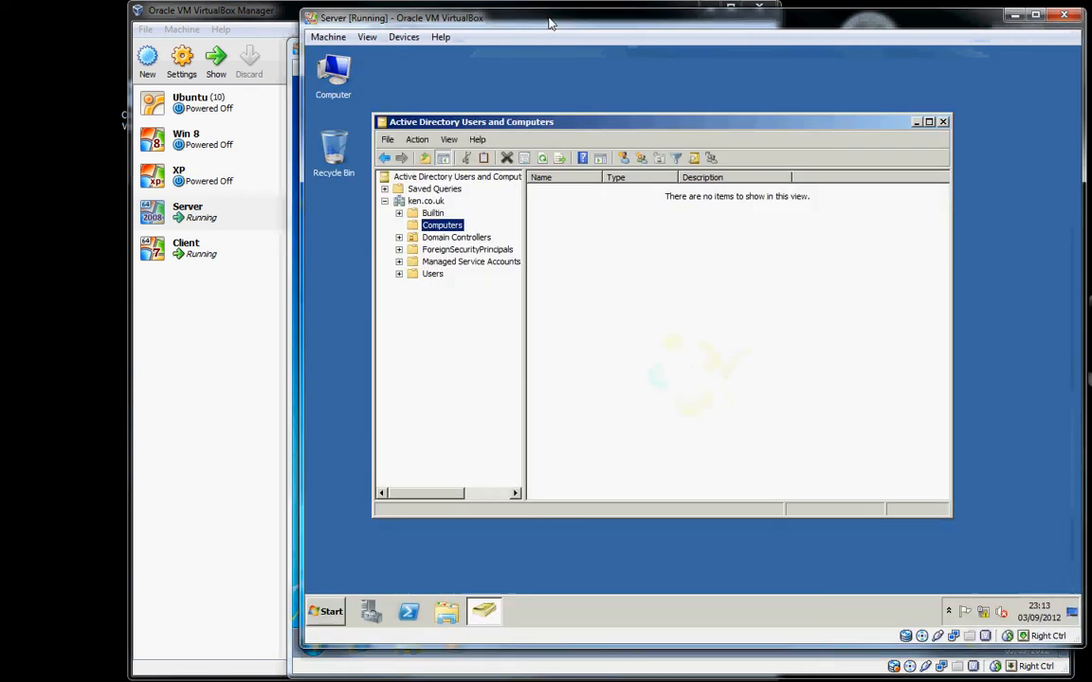
# Open the DHCP console and expand the server and IPv4 to reach the scope leases
pyautogui.click(326, 611)
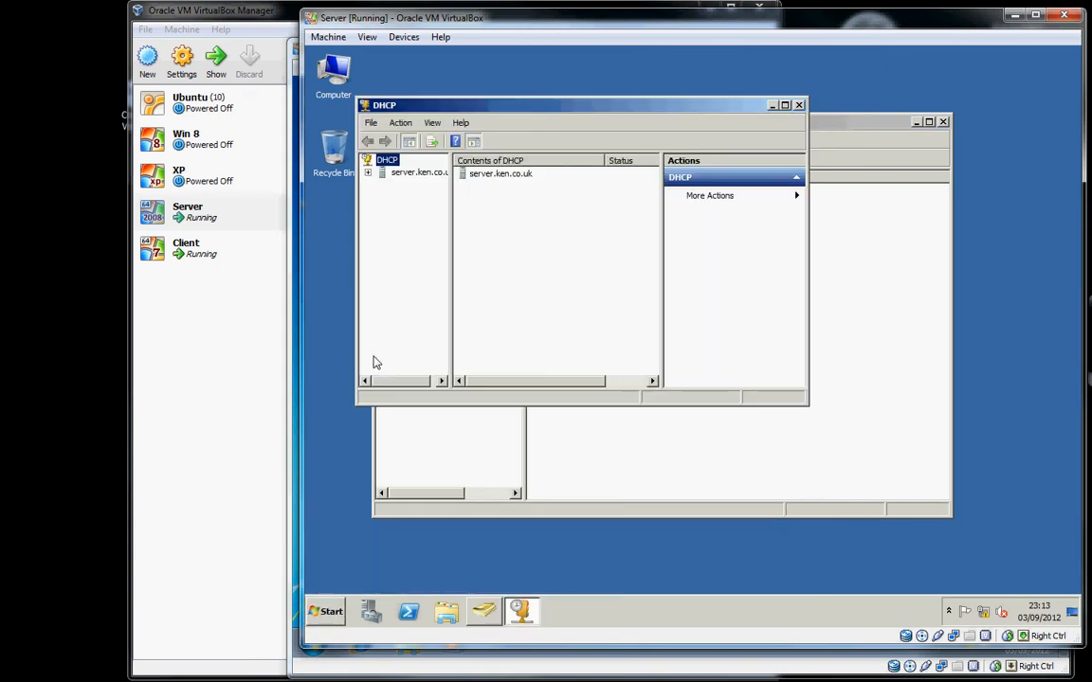
pyautogui.click(369, 172)
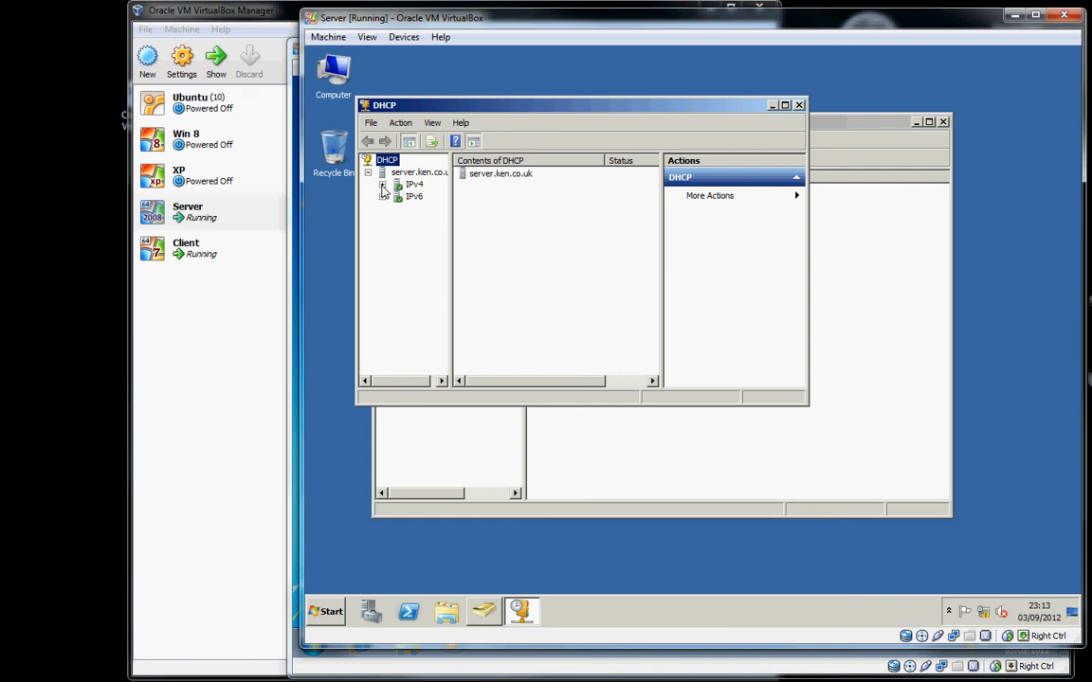
pyautogui.click(384, 184)
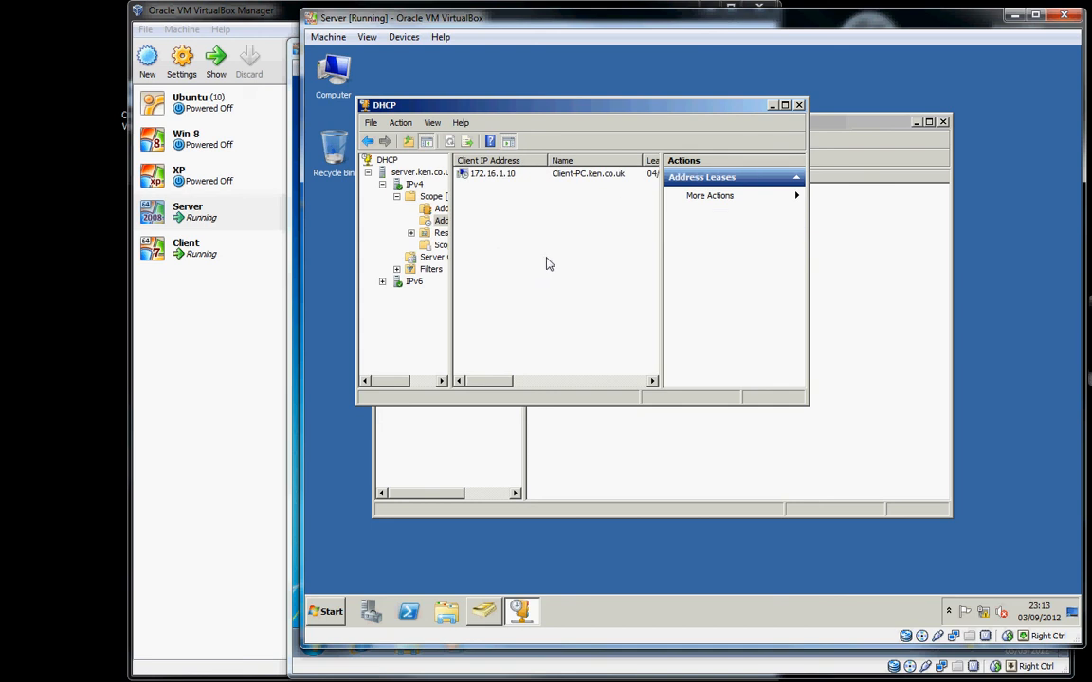
pyautogui.moveTo(298, 337)
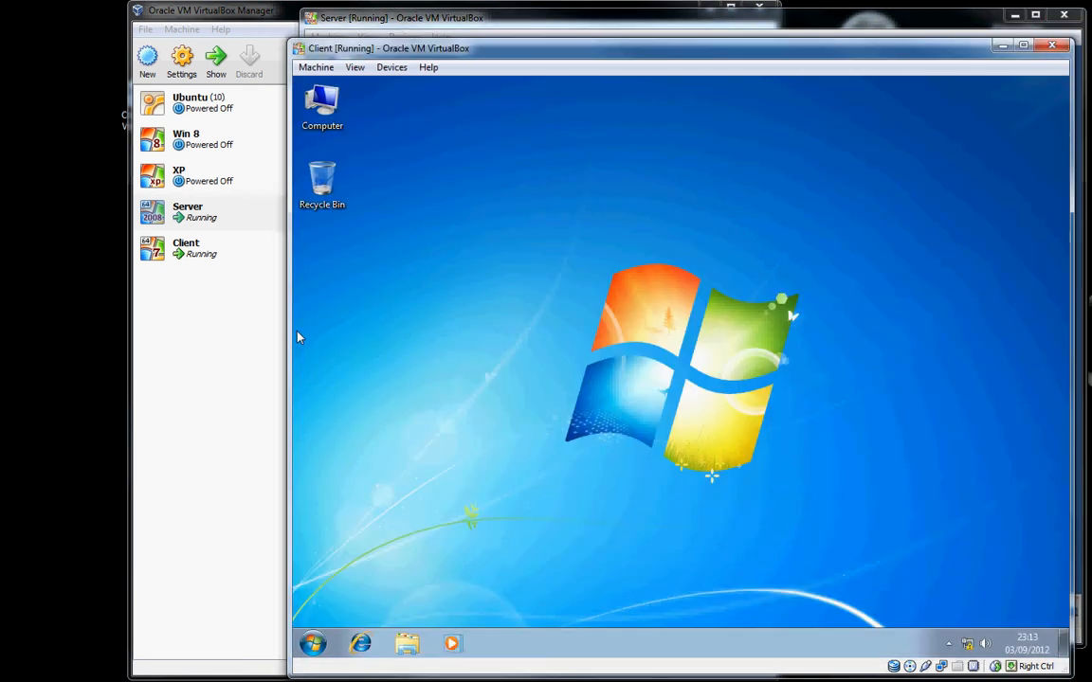
# Open the Computer properties and its Change settings for computer name and domain
pyautogui.click(322, 104)
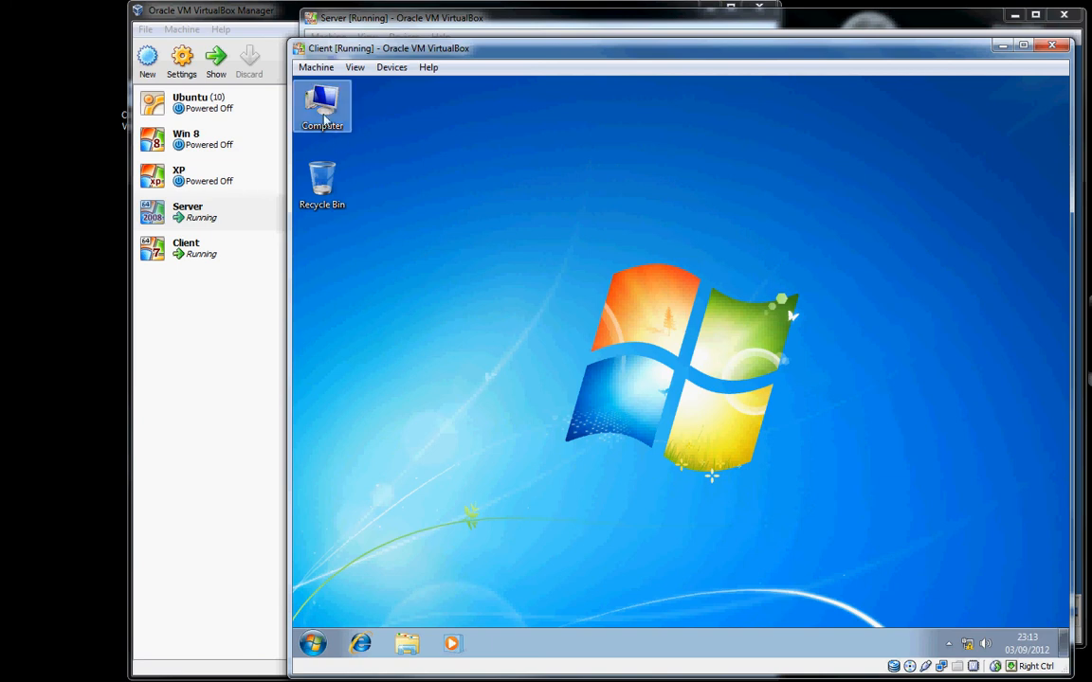
pyautogui.rightClick(322, 104)
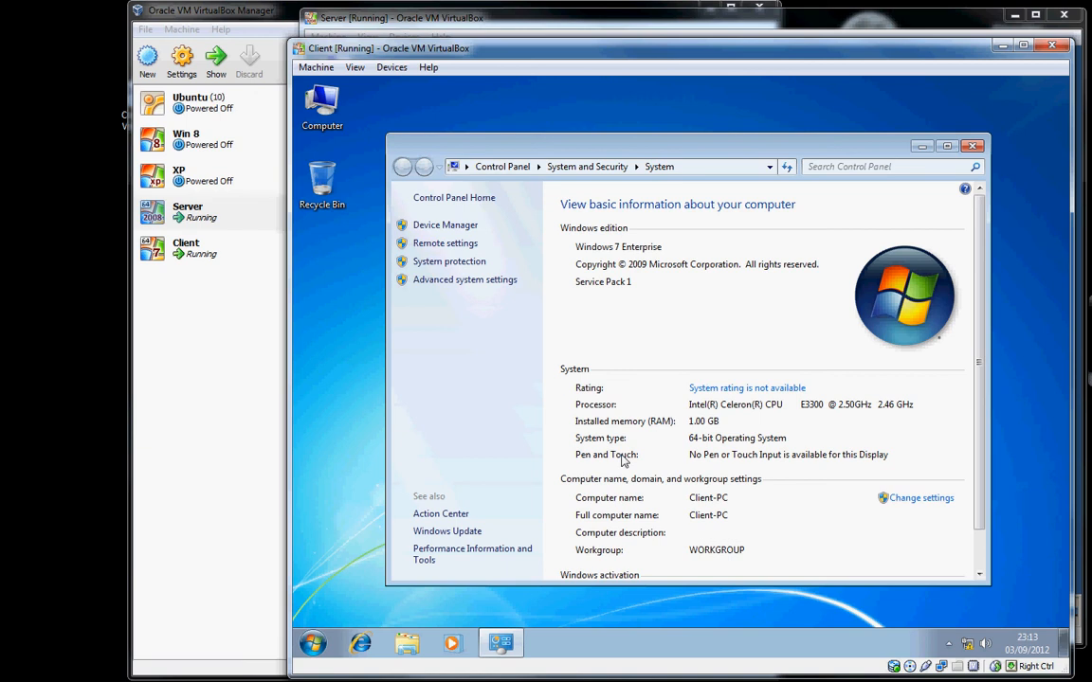
pyautogui.moveTo(920, 498)
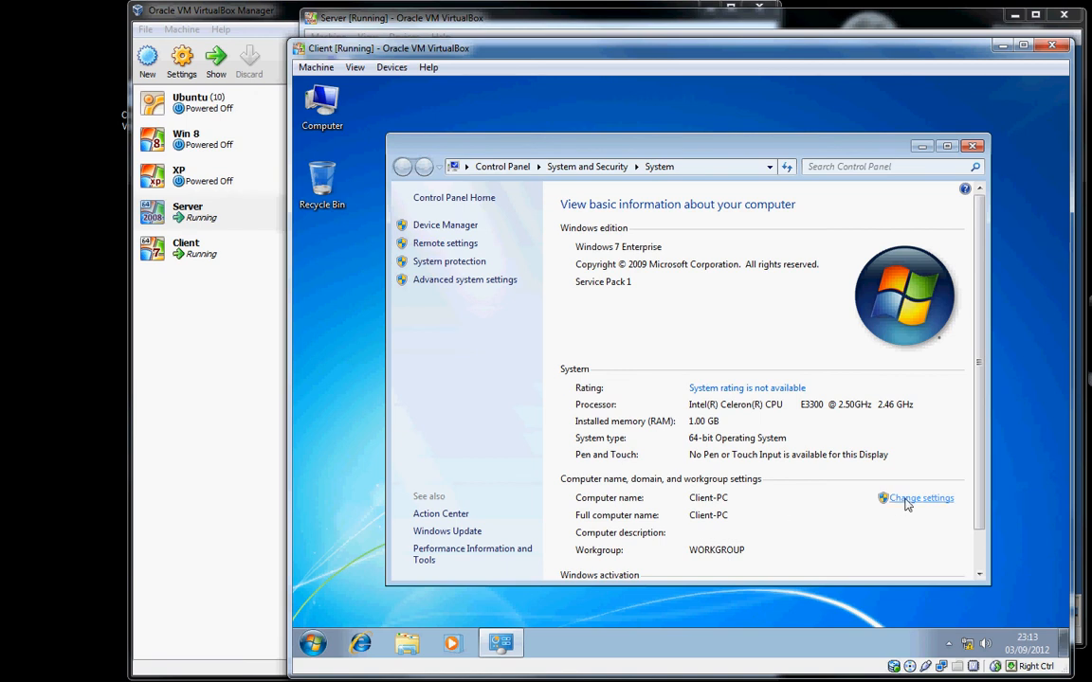
pyautogui.click(916, 497)
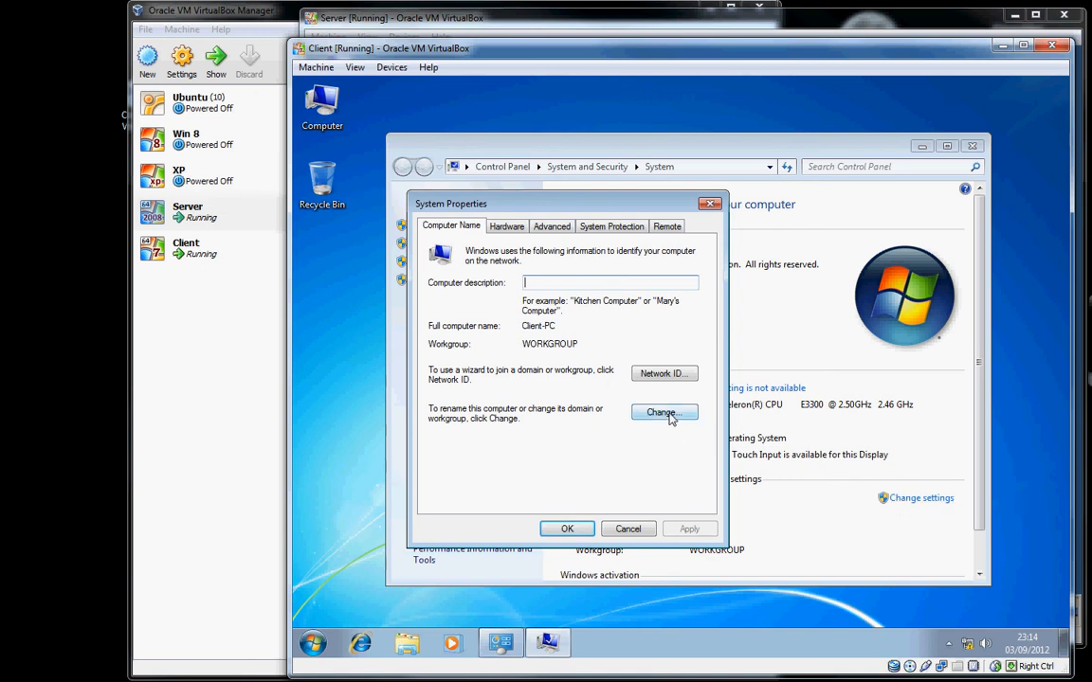
# Switch Client-PC's membership from WORKGROUP to the ken.co.uk domain and submit
pyautogui.click(663, 412)
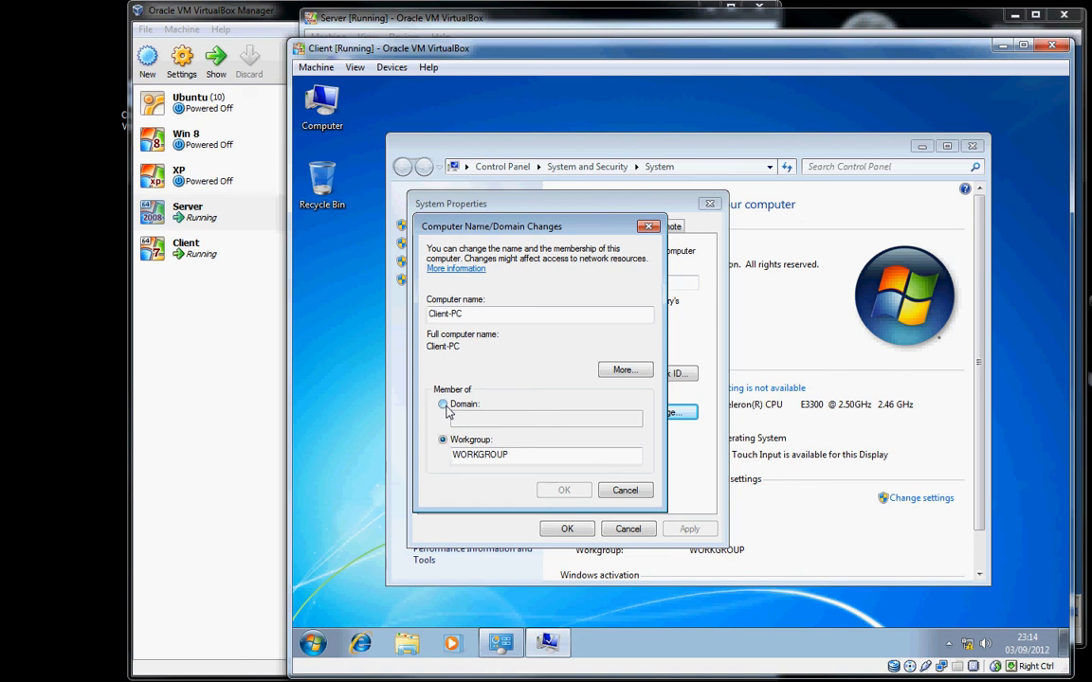
pyautogui.click(442, 404)
pyautogui.write('ken.co.uk')
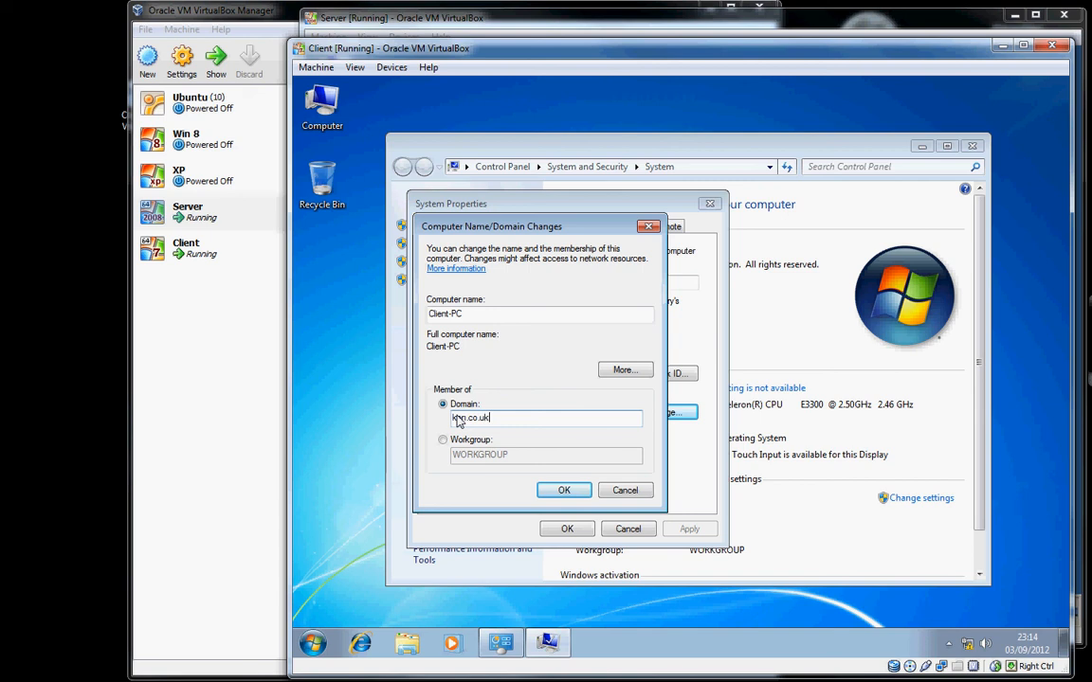
pyautogui.click(564, 490)
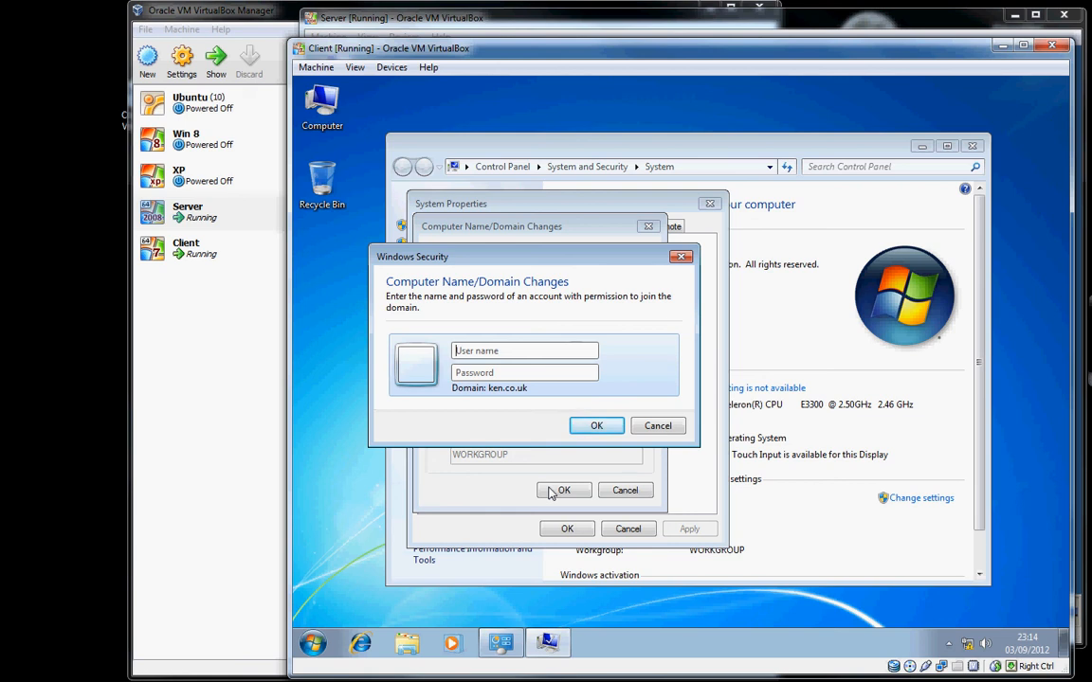
# Enter the administrator user name and password to authorise the ken.co.uk join
pyautogui.write('administrator')
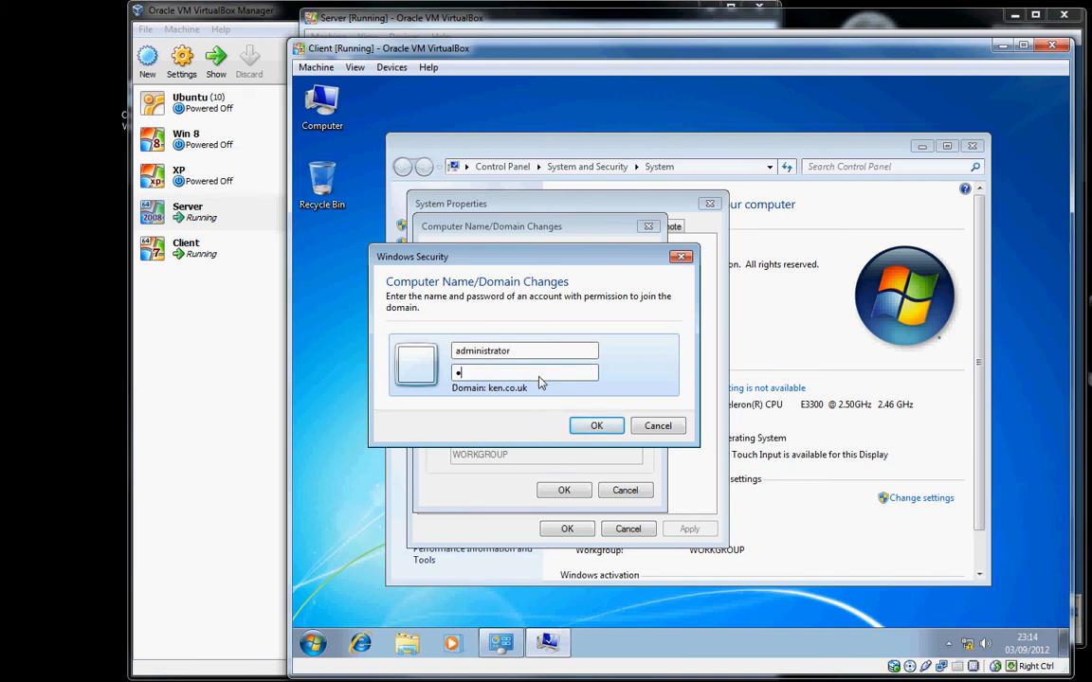
pyautogui.write('•••••')
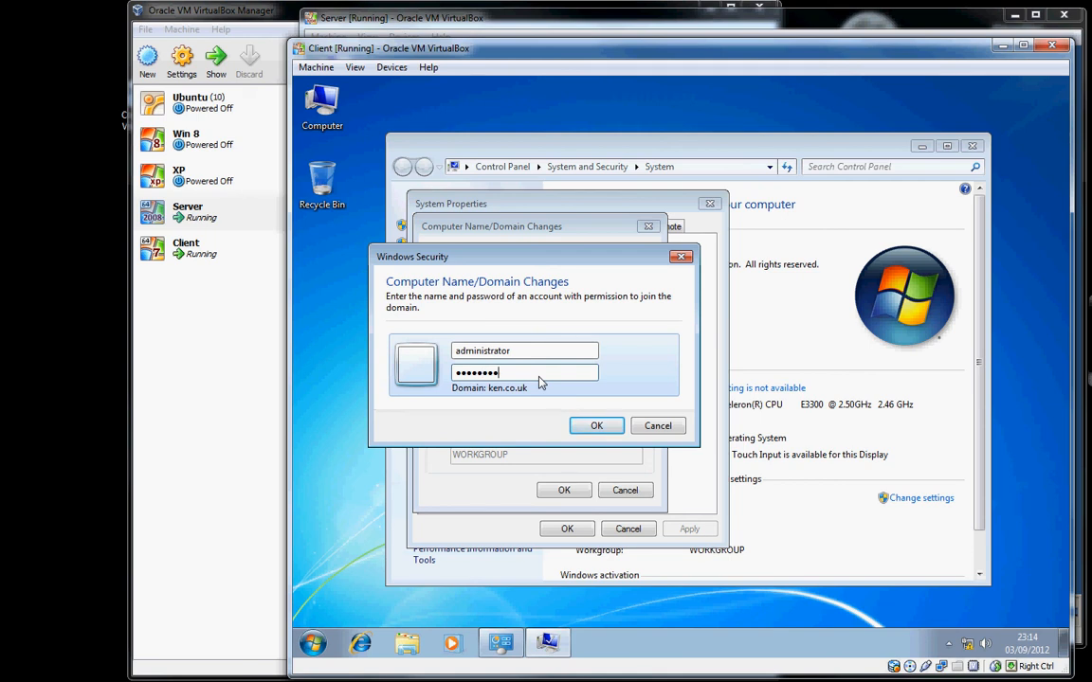
pyautogui.click(596, 425)
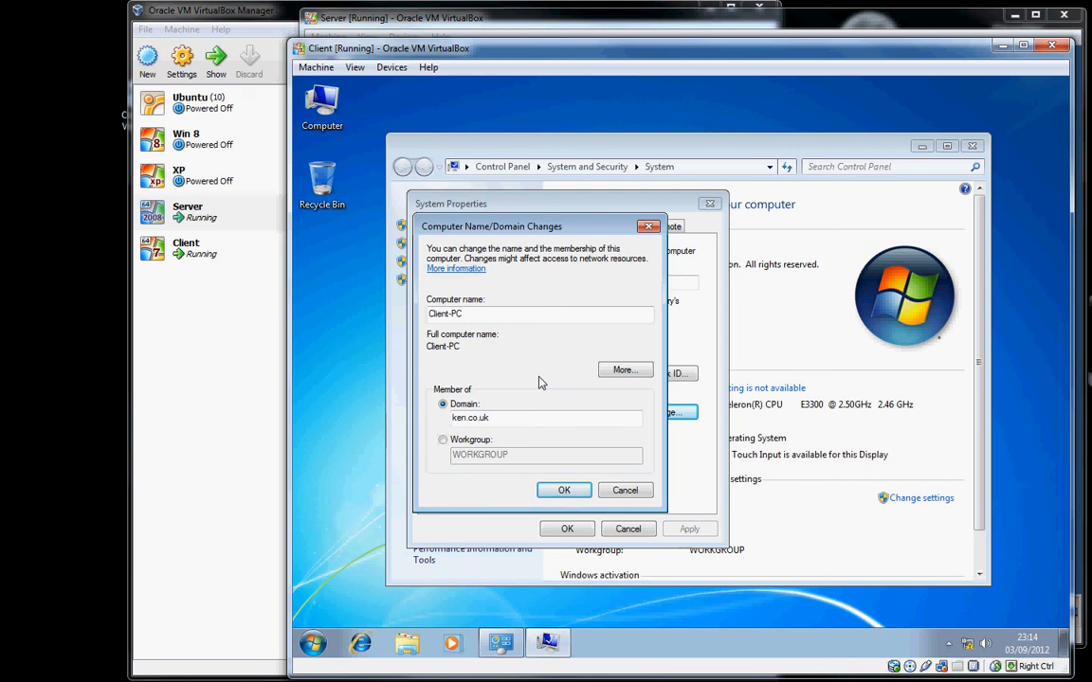
# Acknowledge the ken.co.uk welcome and restart notice, close System Properties, and return to the server
pyautogui.click(564, 490)
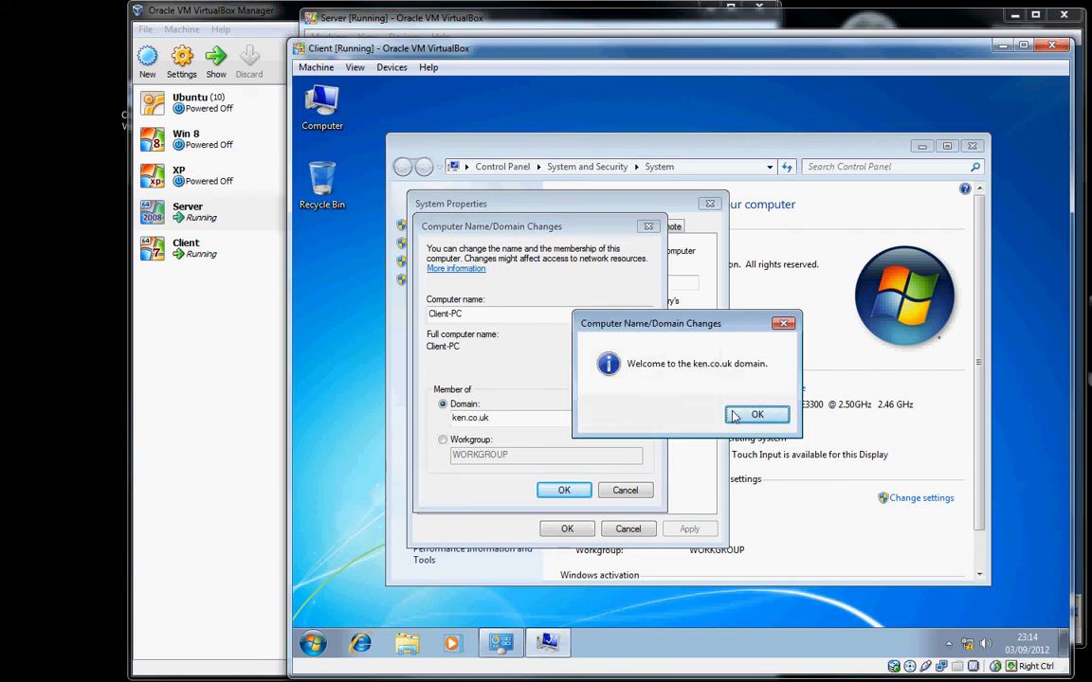
pyautogui.click(756, 414)
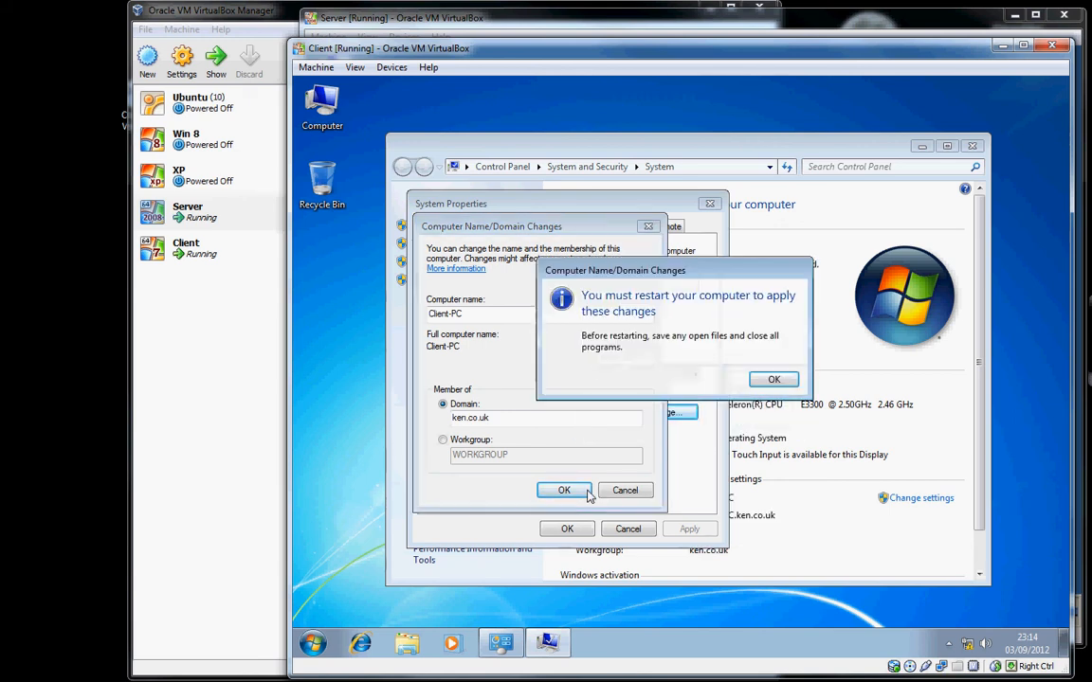
pyautogui.click(773, 379)
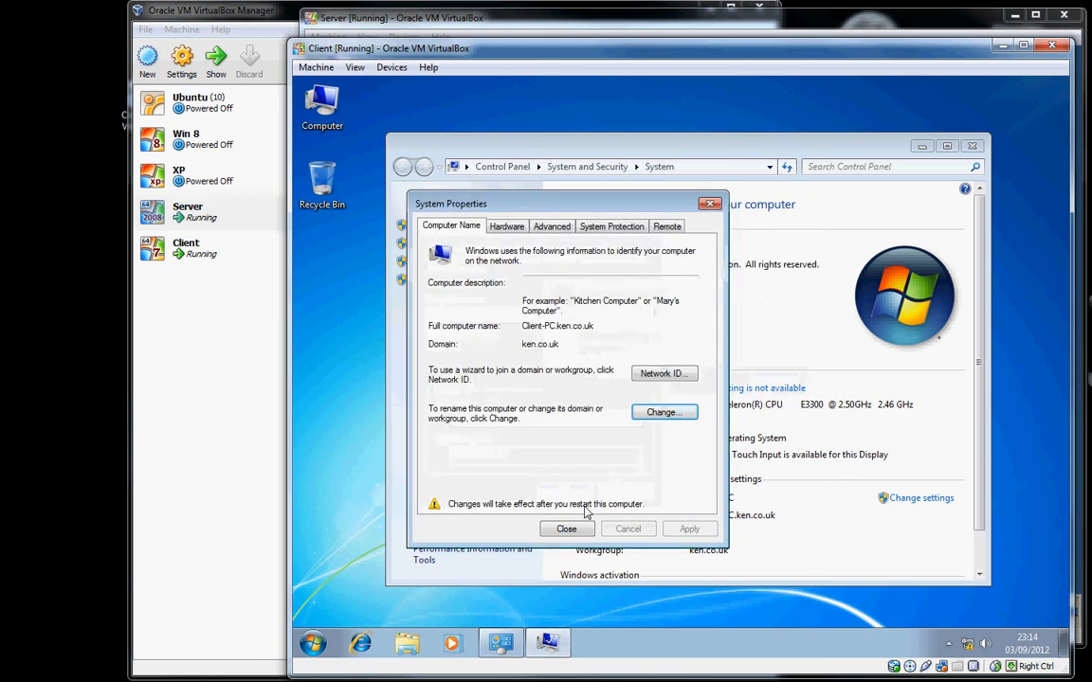
pyautogui.click(565, 528)
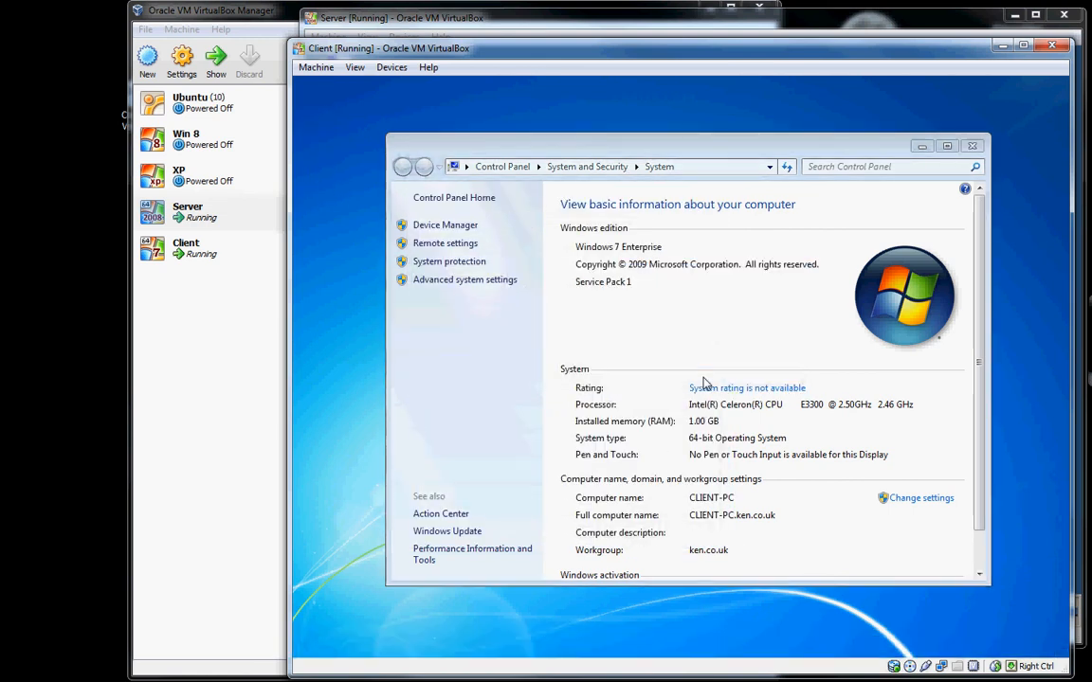
pyautogui.click(971, 145)
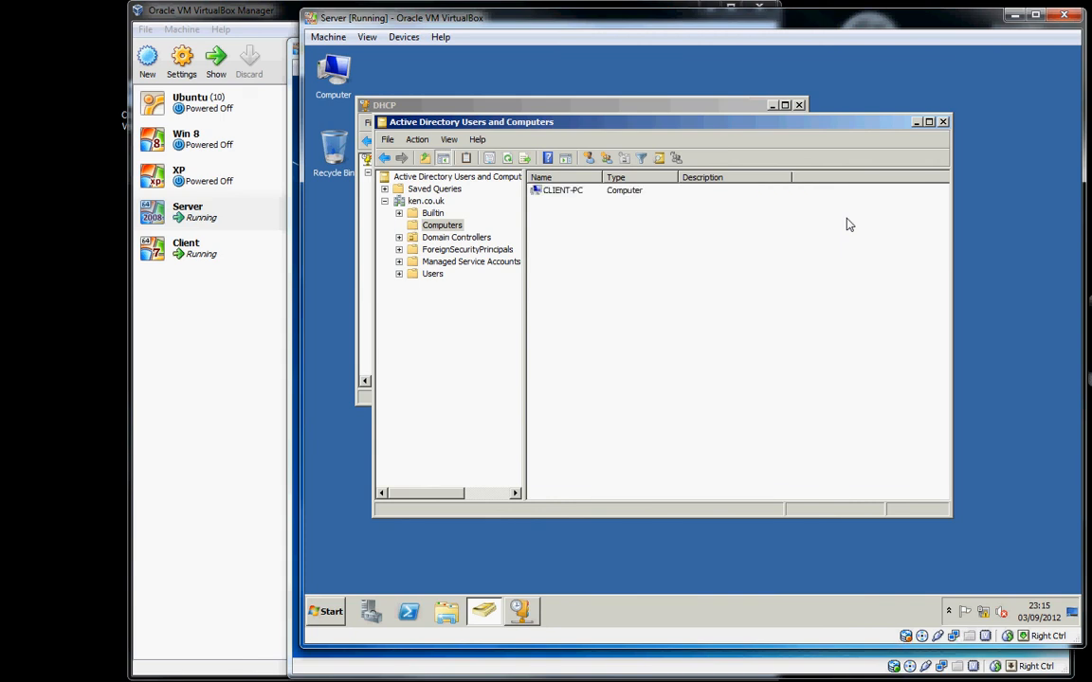
pyautogui.moveTo(587, 199)
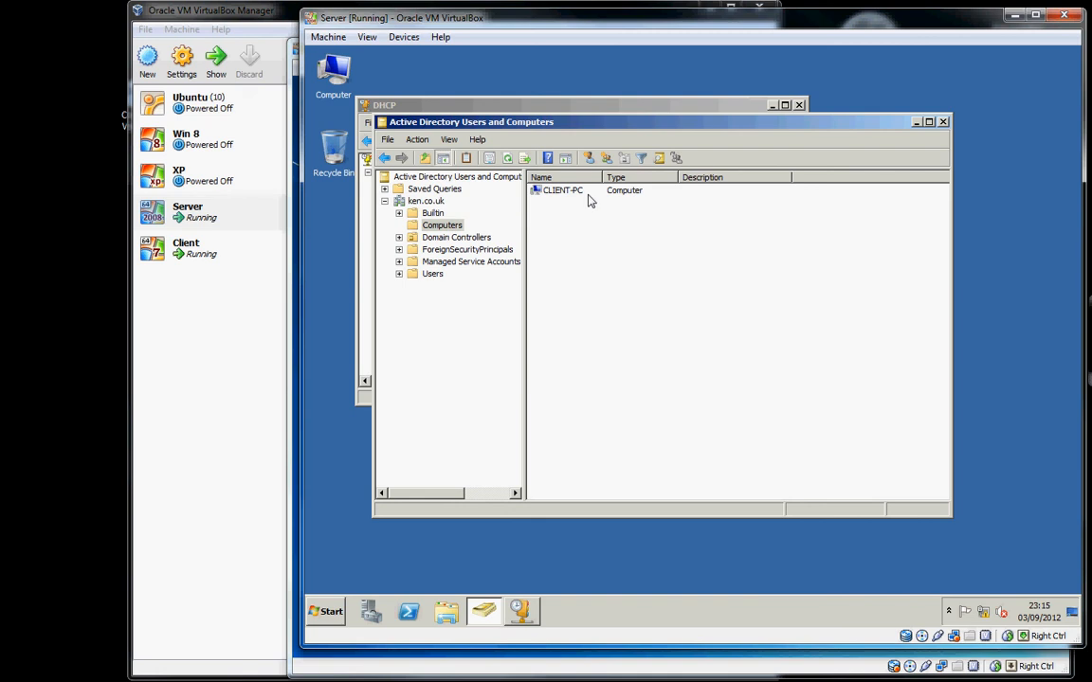